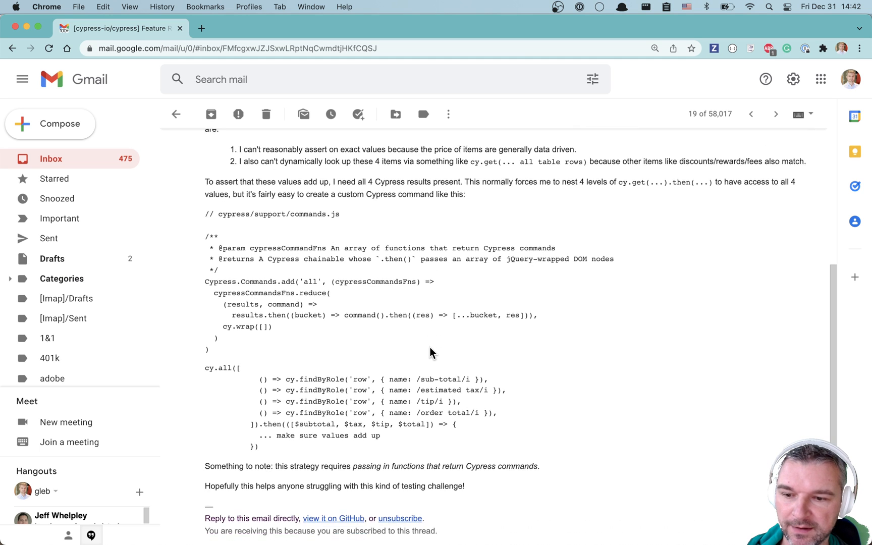
Step: Scroll through the Cypress GitHub email to read the custom cy.all command example
scroll(down, 3)
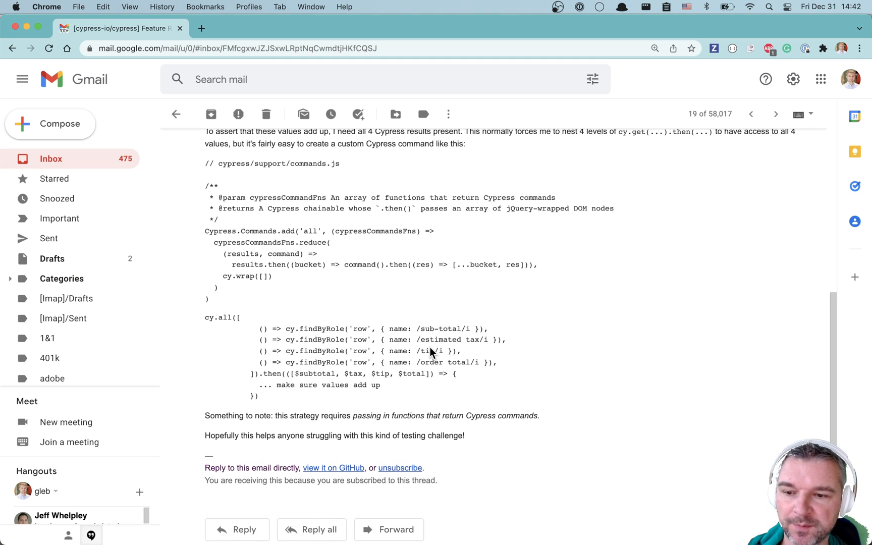
mouse_move(249, 329)
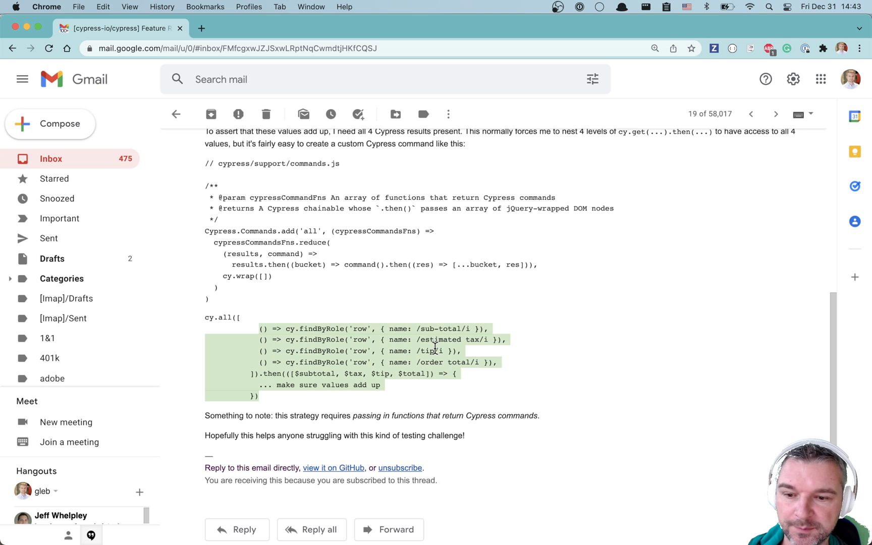
mouse_move(438, 362)
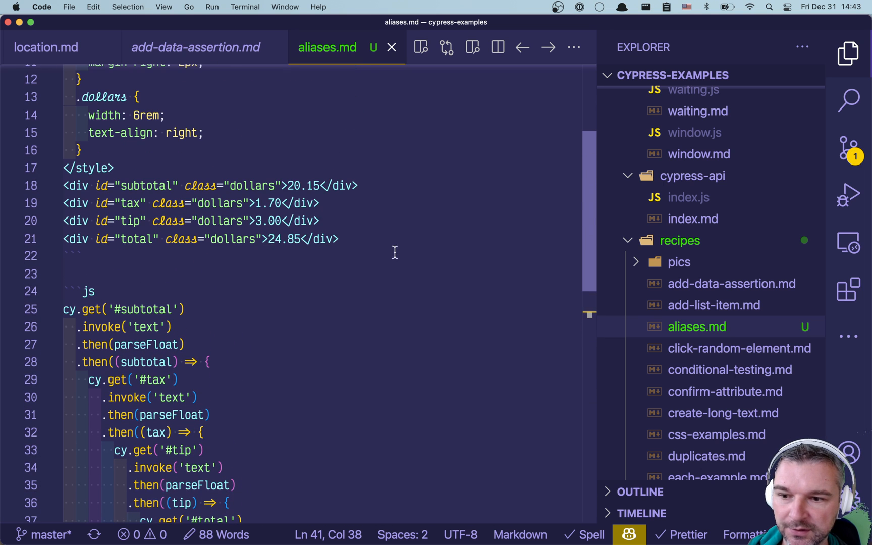
Step: Highlight the nested subtotal callback and the final total expect line in aliases.md
drag(63, 185, 338, 239)
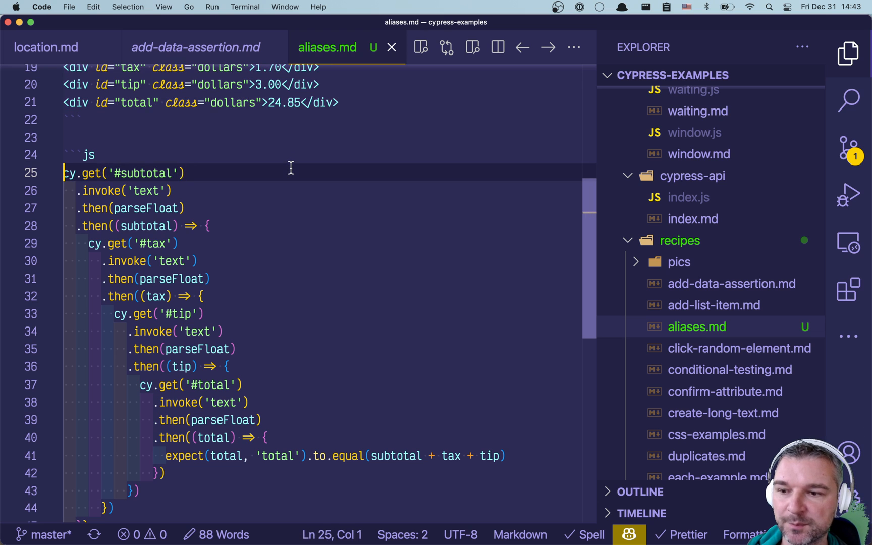
drag(65, 173, 185, 208)
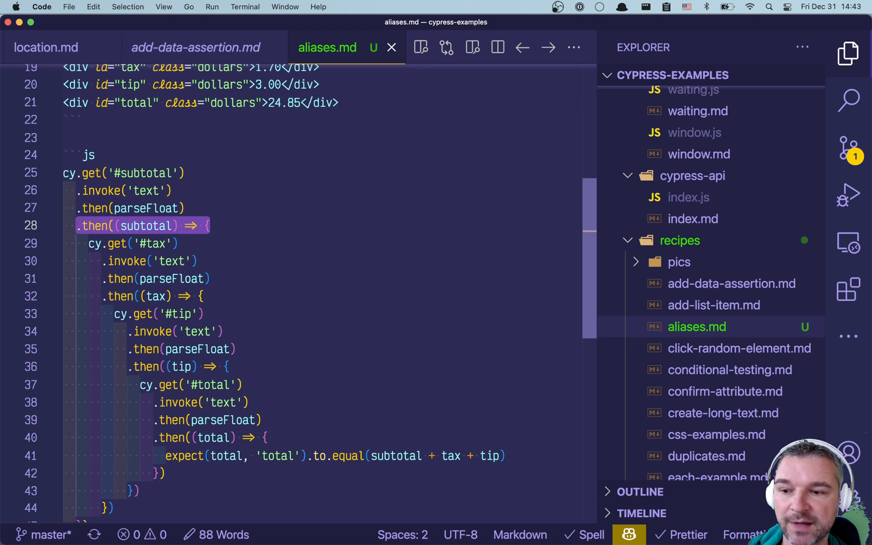
scroll(down, 3)
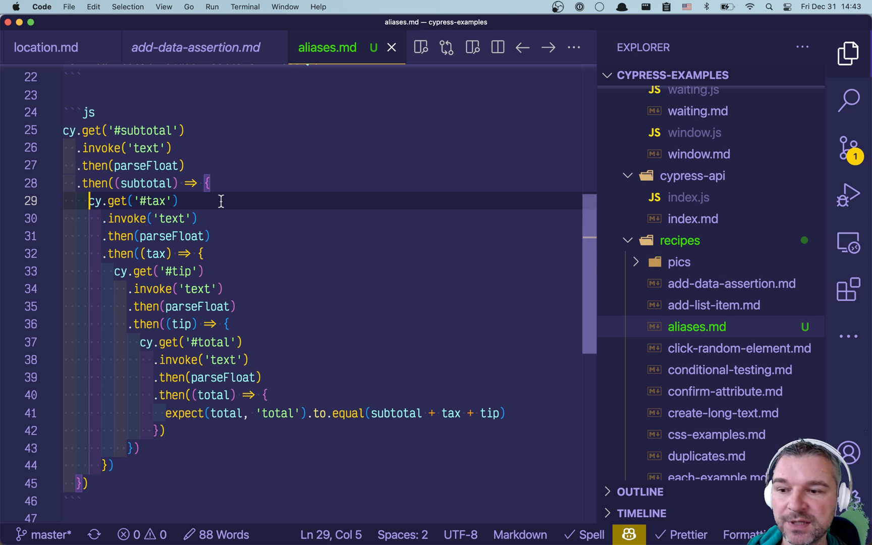
drag(88, 201, 184, 254)
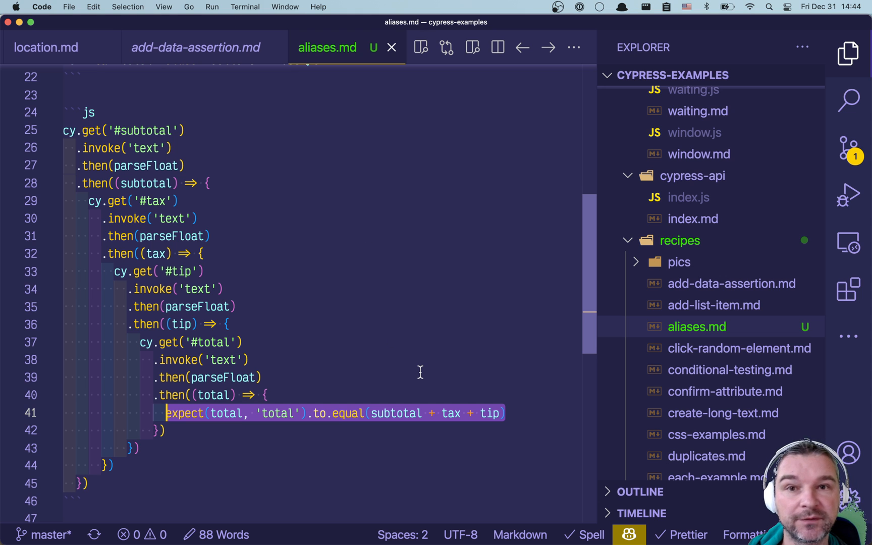
key(cmd+tab)
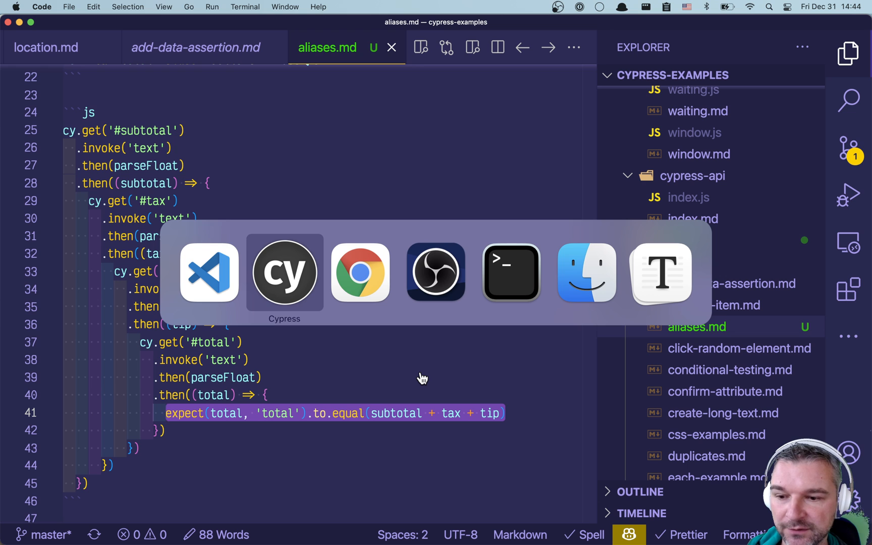
Step: Change the total assertion from .equal to .be.closeTo(subtotal + tax + tip, 0.01)
click(284, 272)
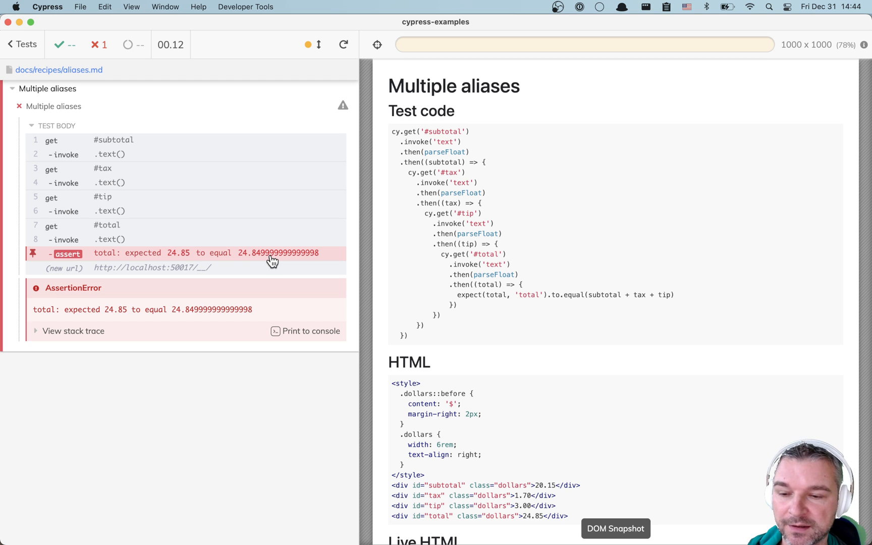
scroll(down, 3)
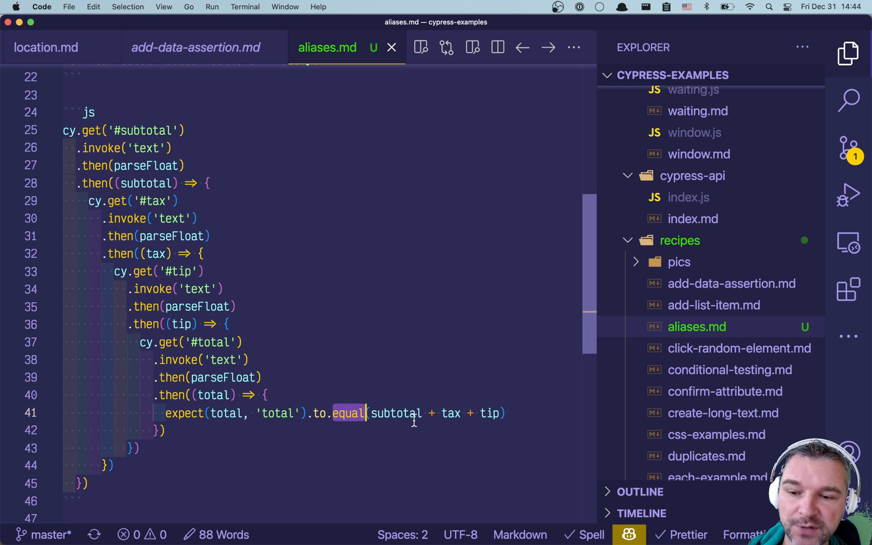
text(be)
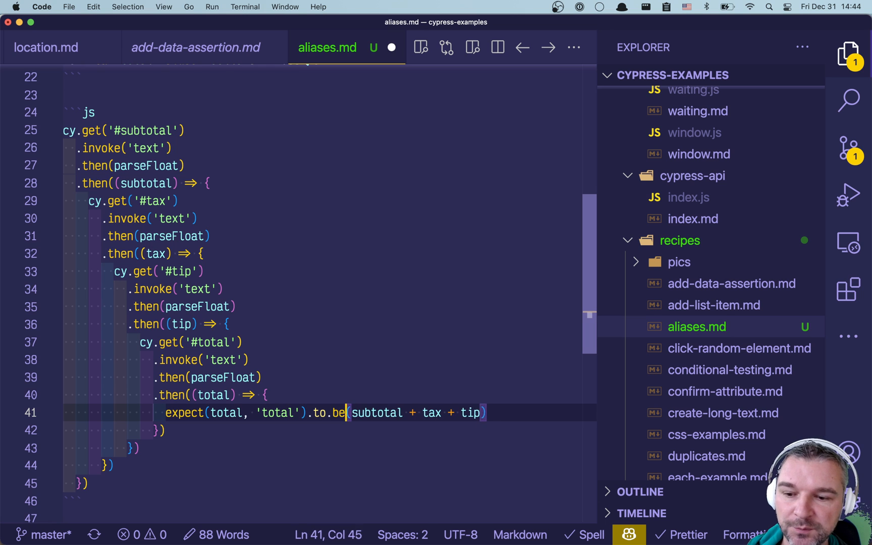
text(.closeTo()
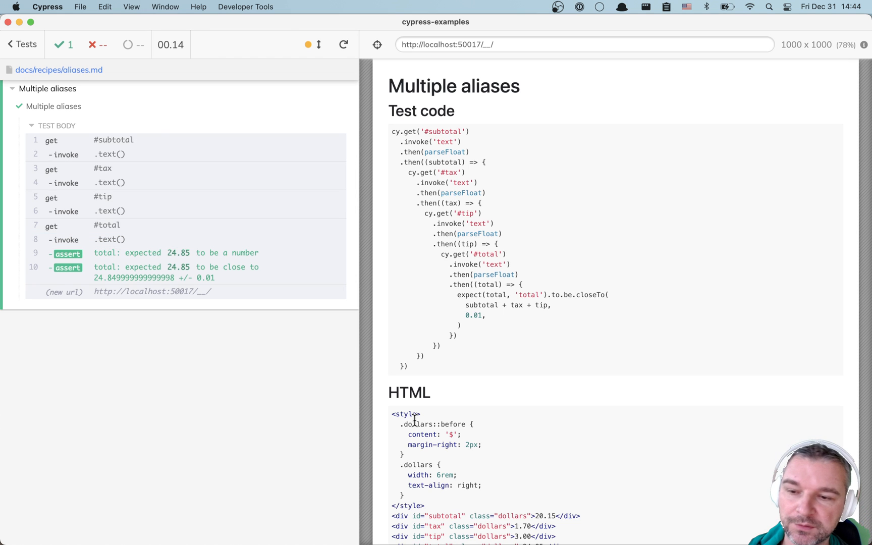
mouse_move(222, 261)
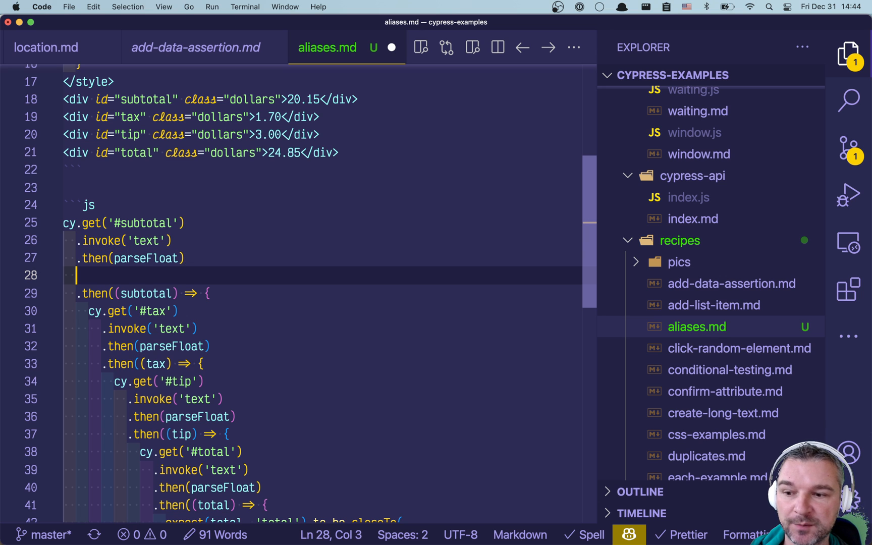
Step: Alias the chains as 'subtotal', 'tax', 'tip', 'total', comment out the expect, remove blank lines
text(.as())
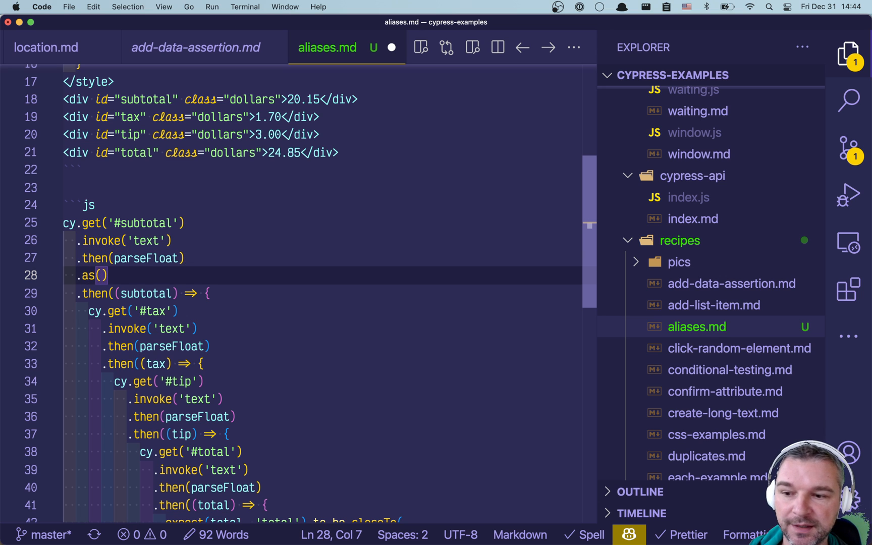
text('subtotal)
text(.as(')
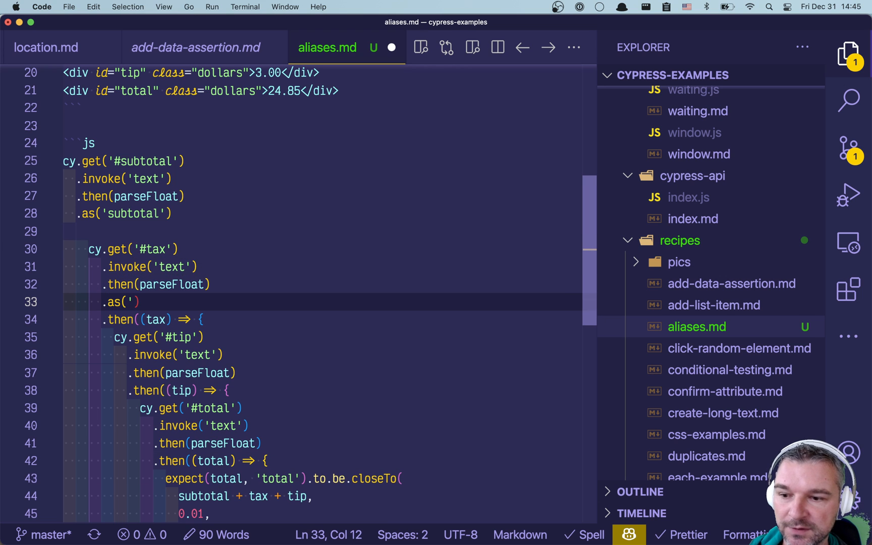
text(tax)
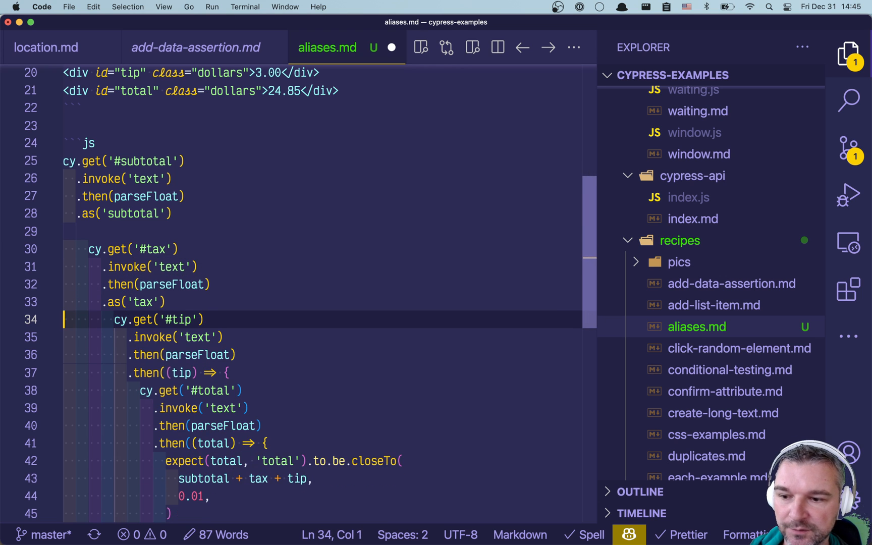
scroll(down, 3)
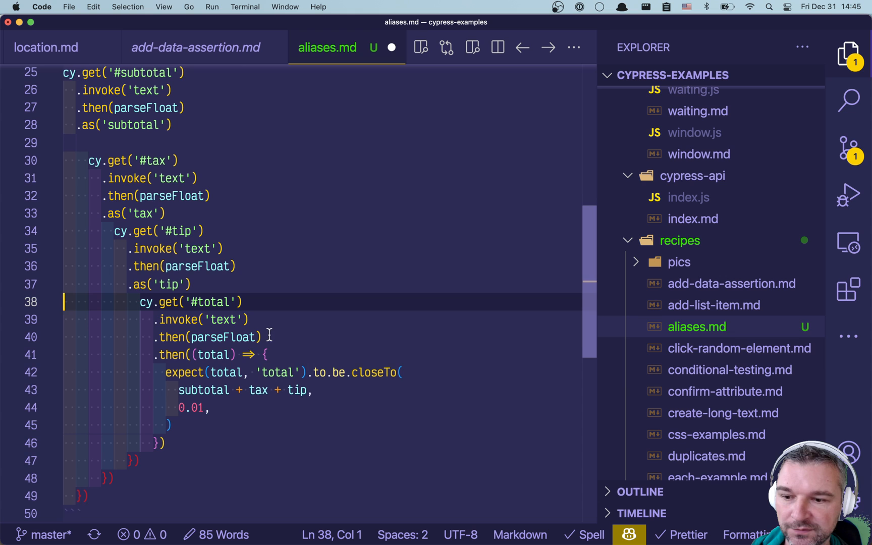
text(.as())
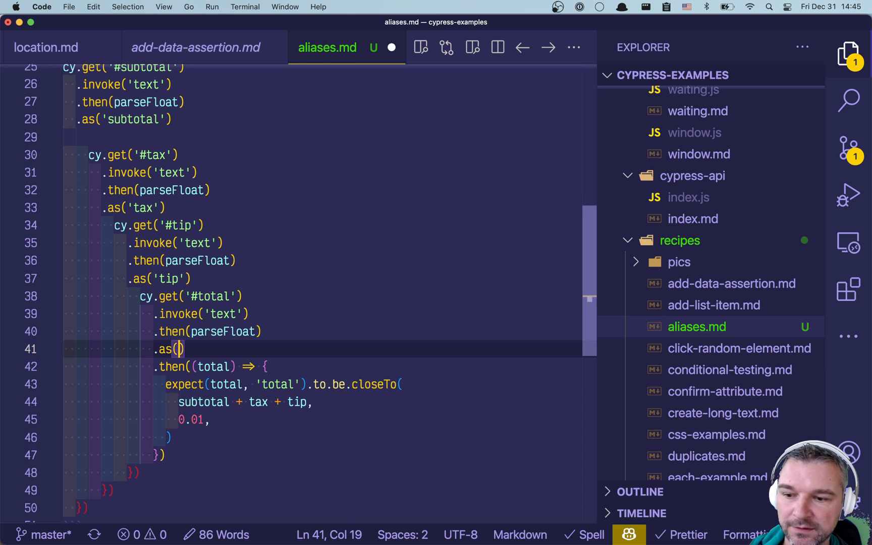
text('total)
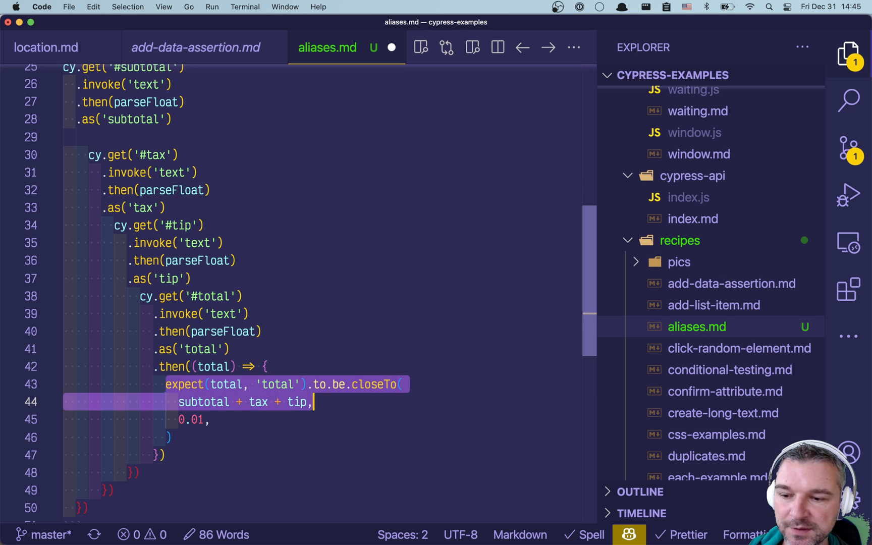
key(cmd+/)
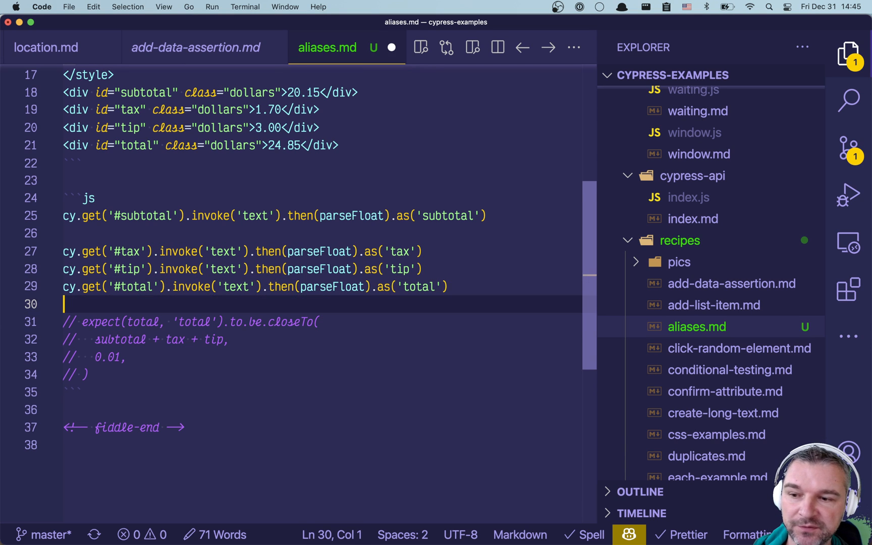
key(Backspace)
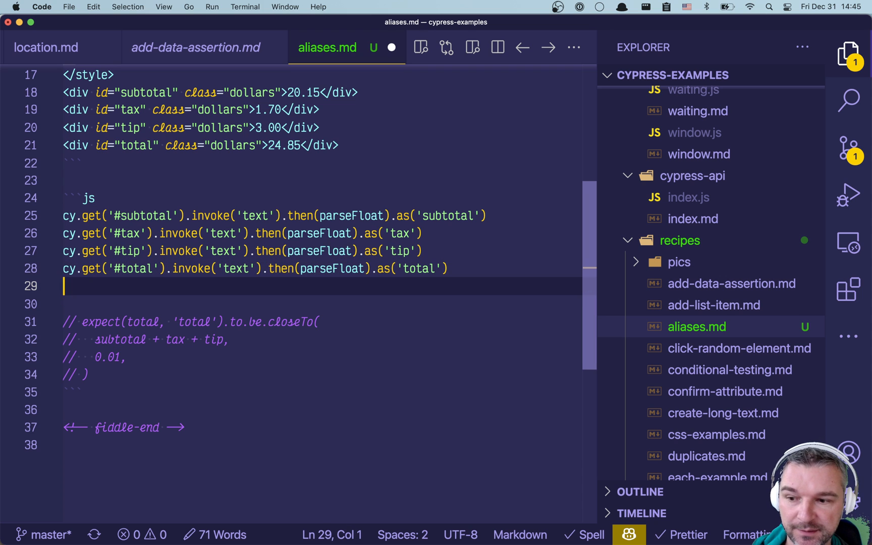
Step: Wrap closeTo in .then(function () {...}) using this.total, this.subtotal, this.tax and this.tip
text(.then())
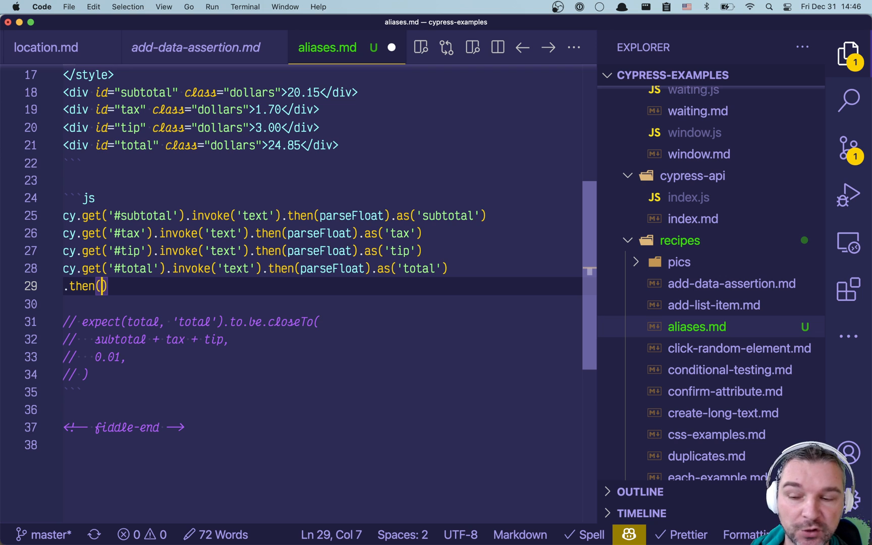
text(function ()
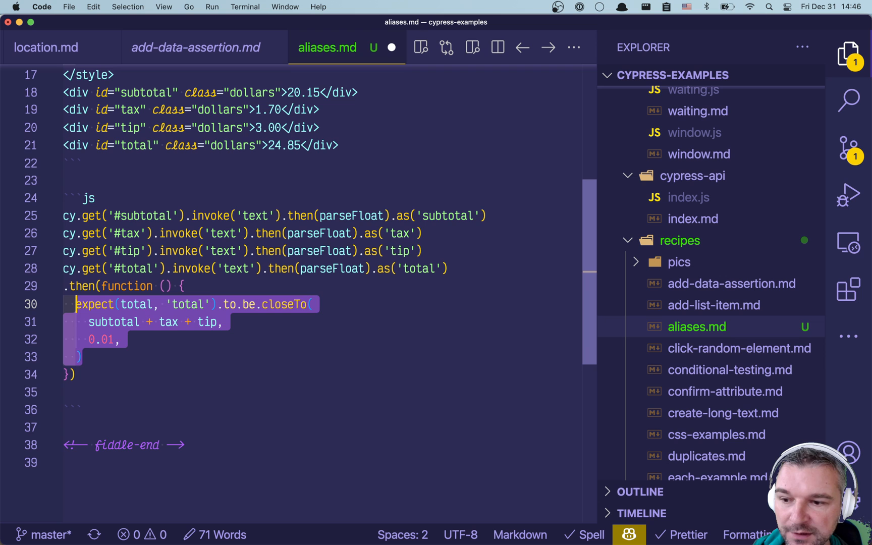
click(114, 304)
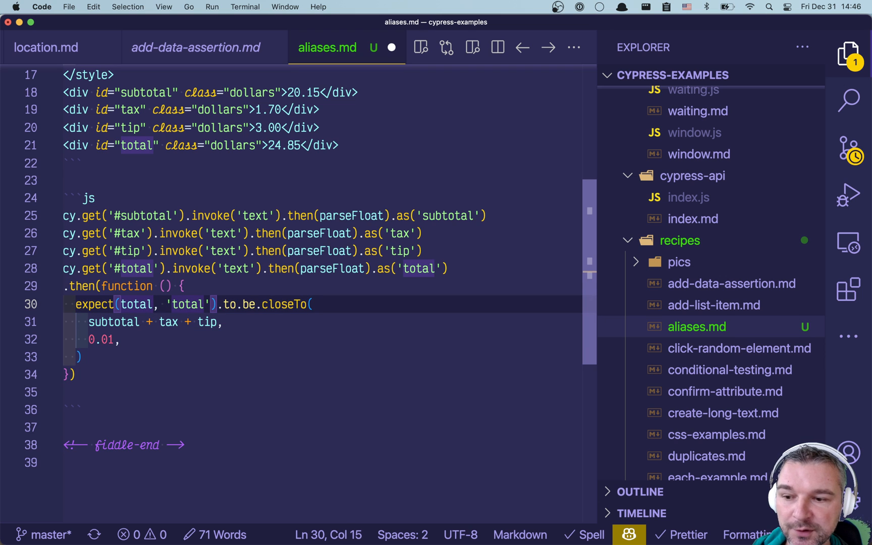
text(this.)
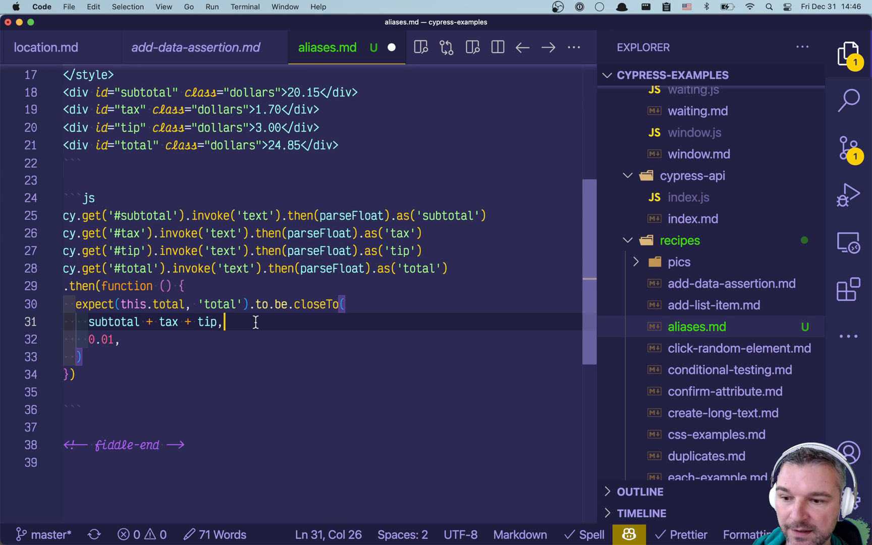
text(this.)
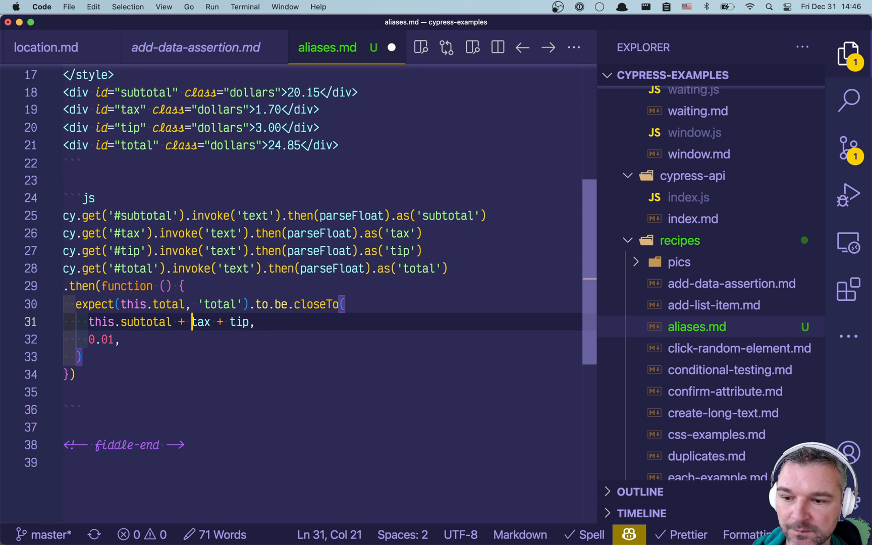
text(this.)
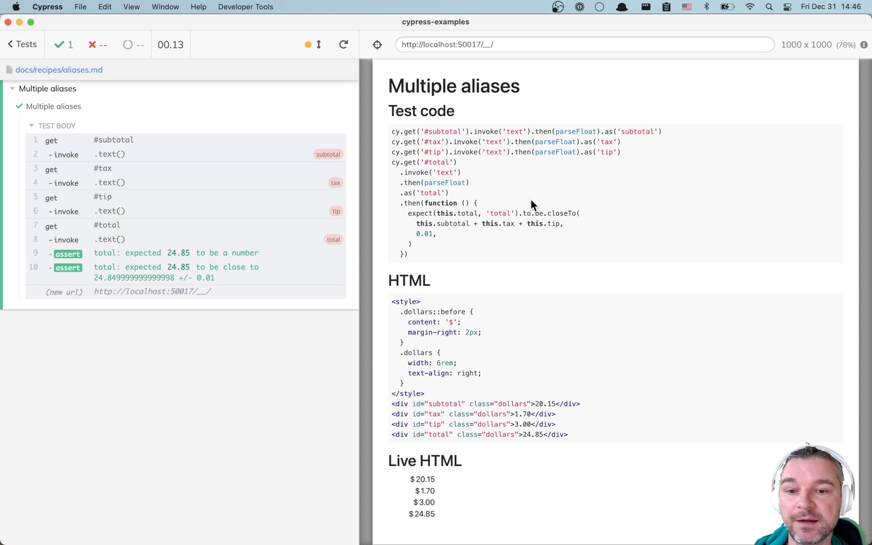
mouse_move(658, 162)
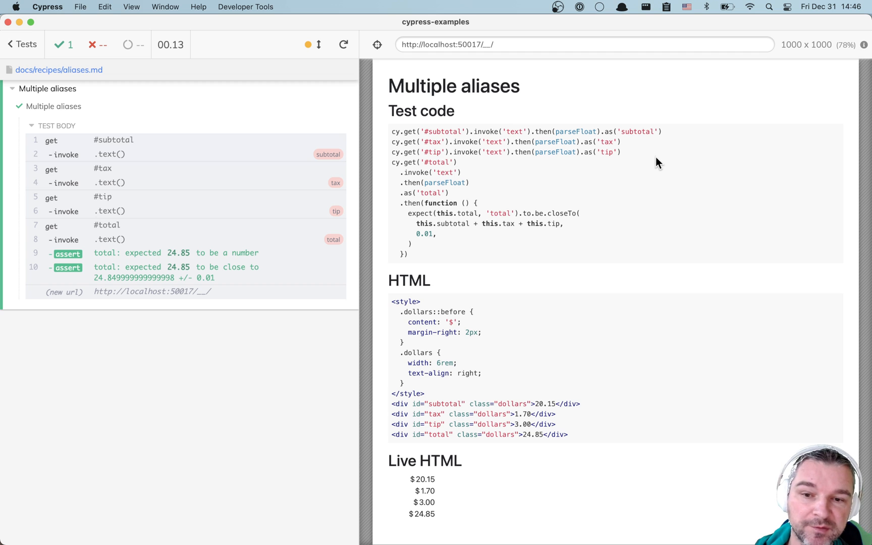